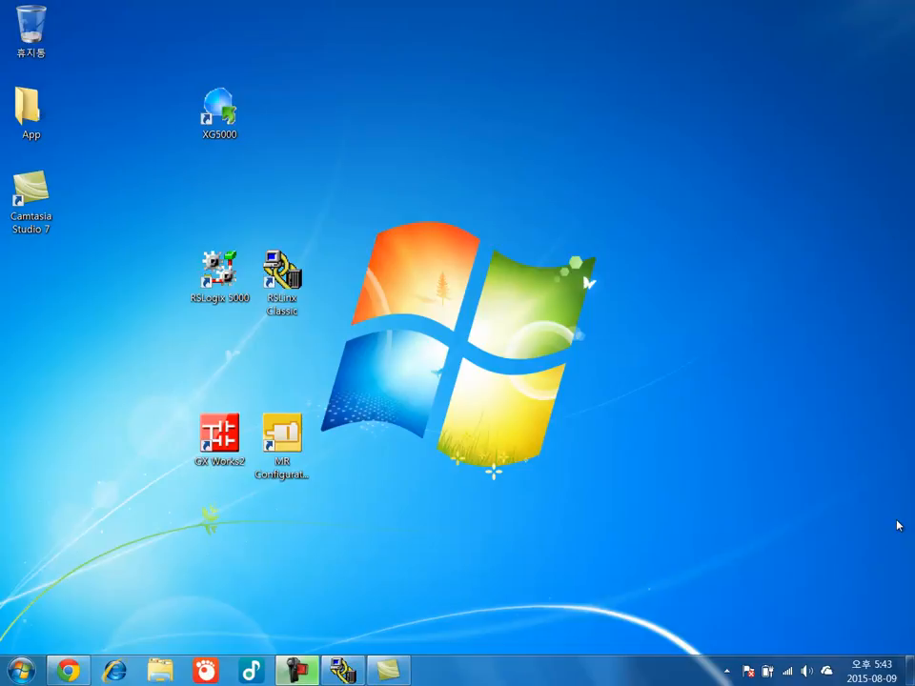
# Launch RSLogix 5000 from its desktop shortcut
pyautogui.click(218, 272)
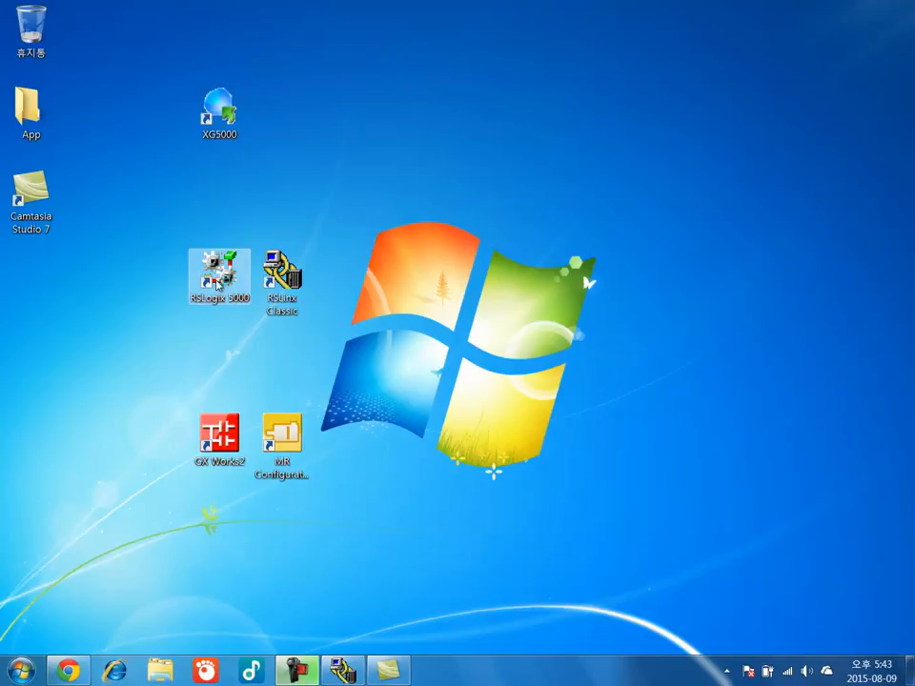
pyautogui.doubleClick(219, 272)
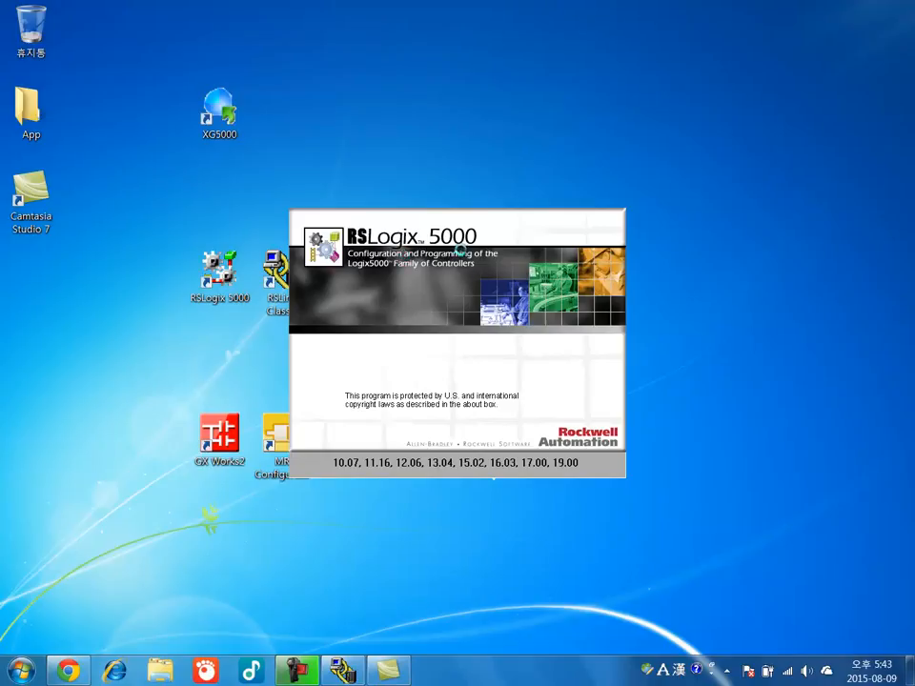
pyautogui.moveTo(457, 73)
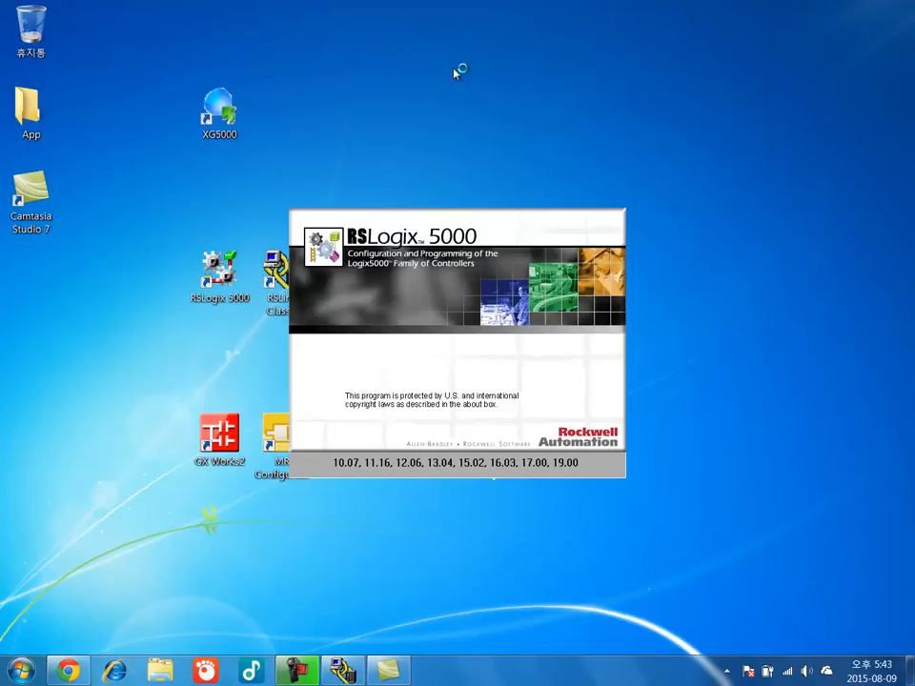
pyautogui.moveTo(556, 473)
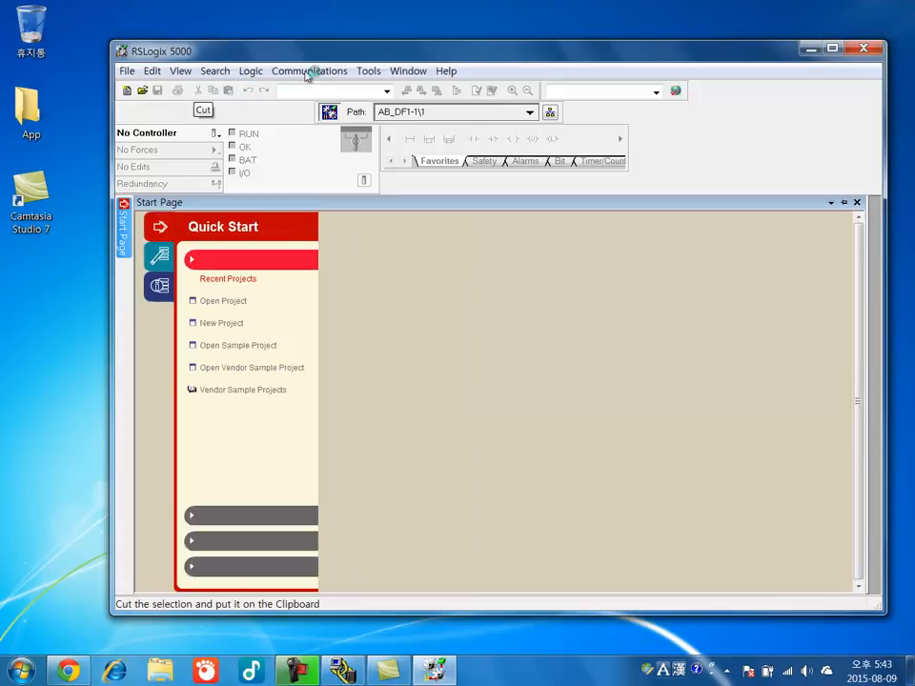
# Browse Who Active and select the CompactLogix processor BEB802_Train_project under AB_DF1-1, DF1
pyautogui.click(309, 70)
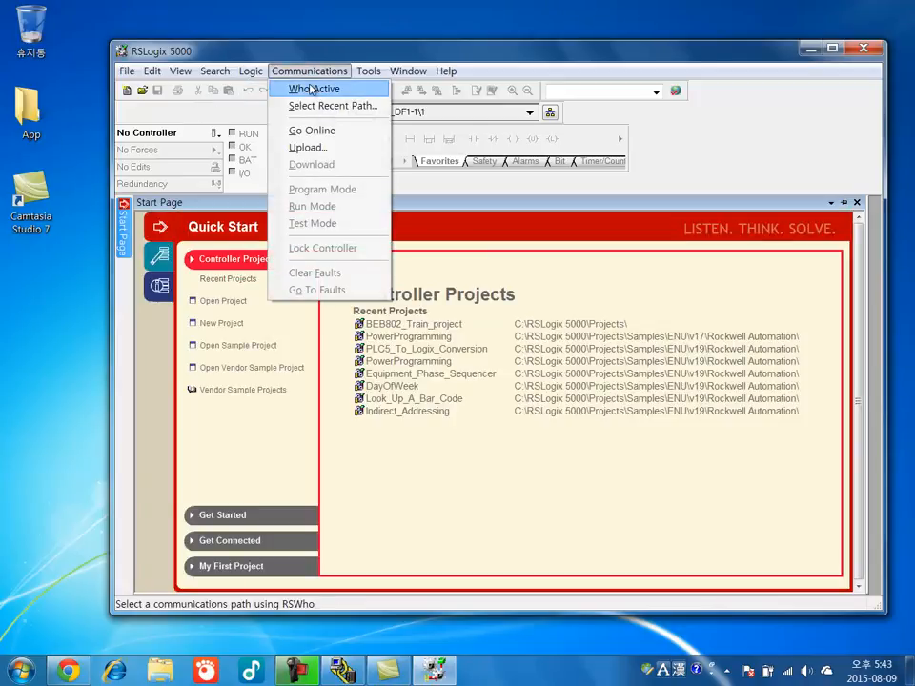
pyautogui.click(314, 88)
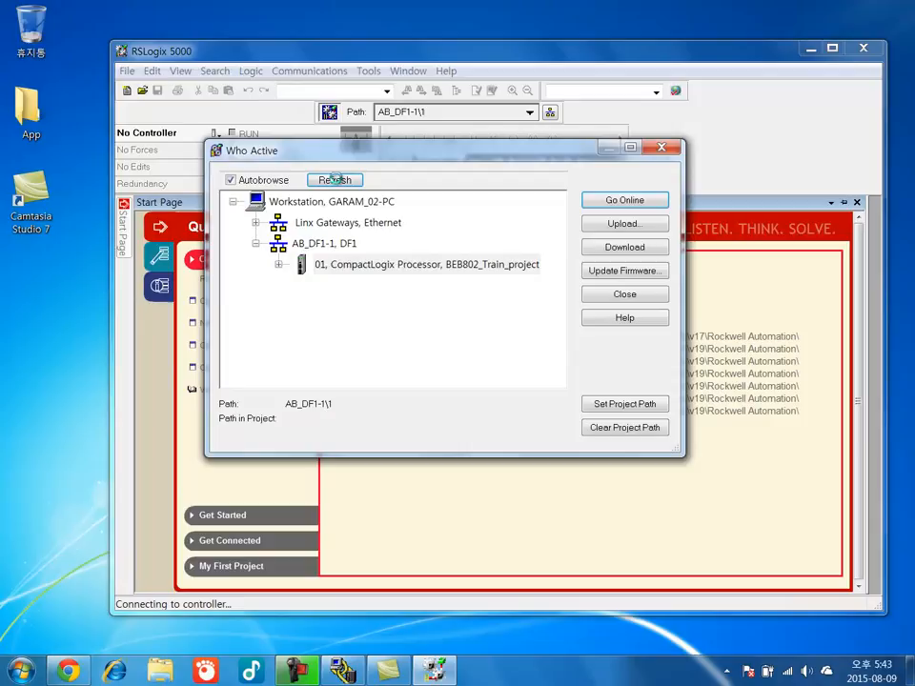
pyautogui.click(426, 264)
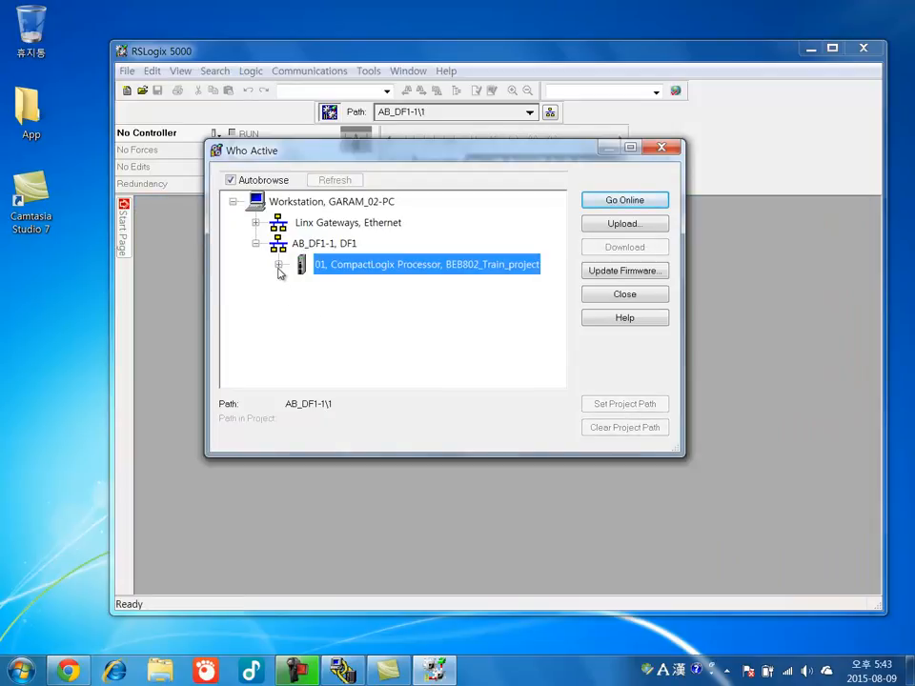
pyautogui.moveTo(464, 272)
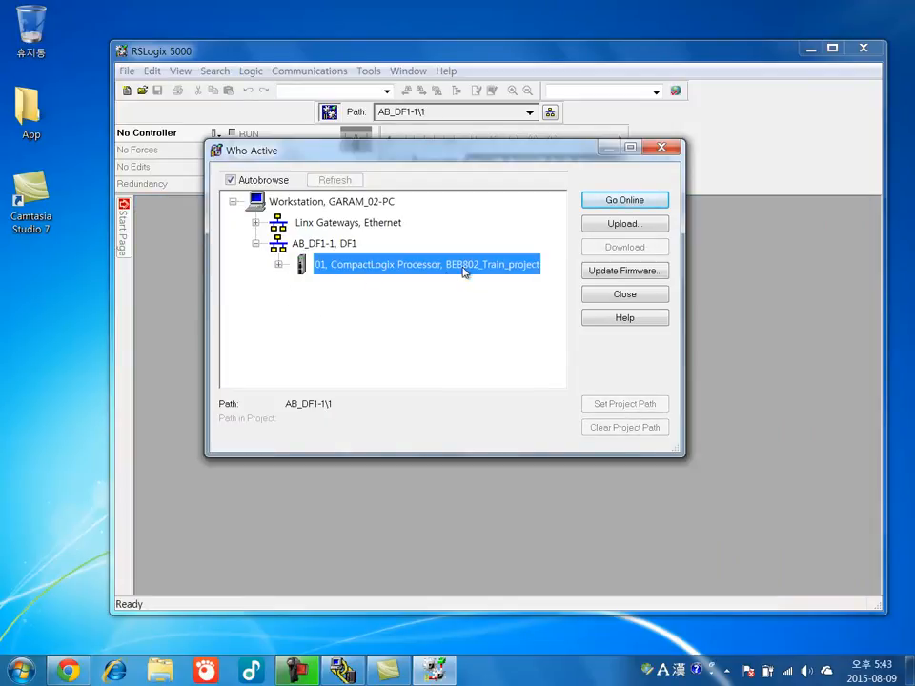
pyautogui.moveTo(443, 277)
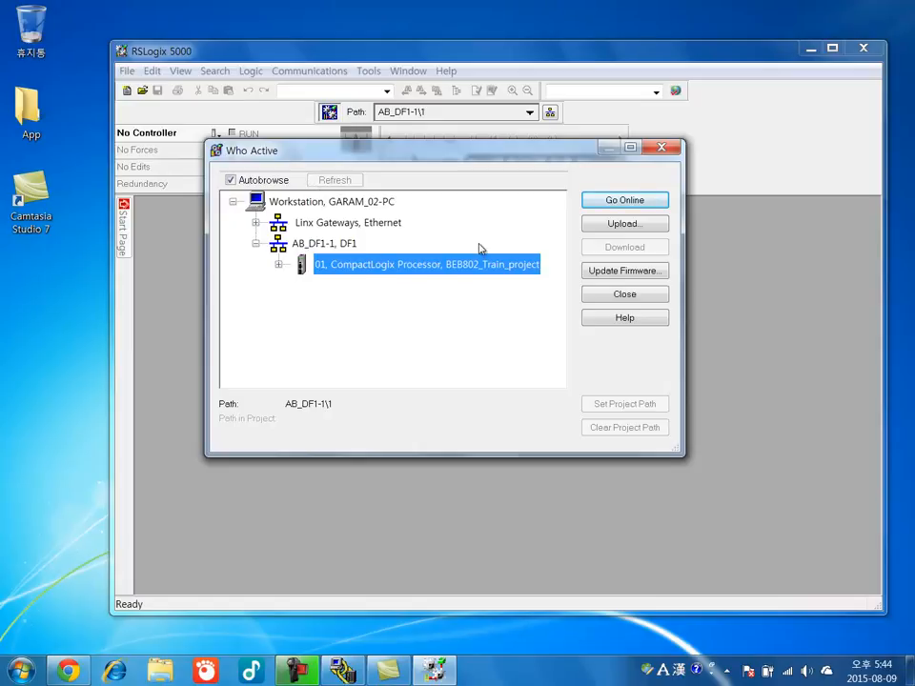
pyautogui.moveTo(576, 153)
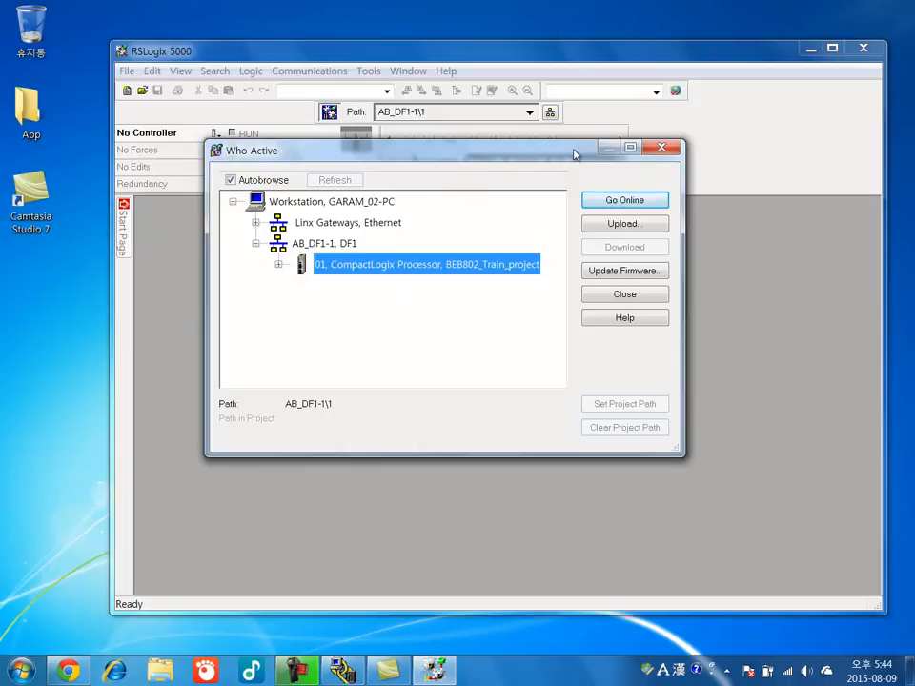
pyautogui.moveTo(624, 200)
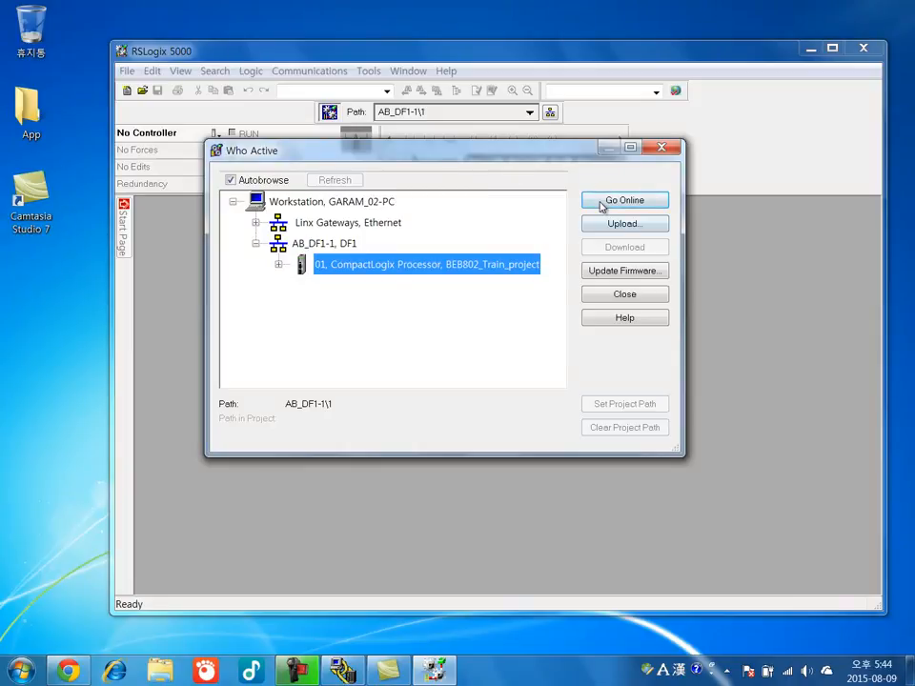
pyautogui.moveTo(623, 223)
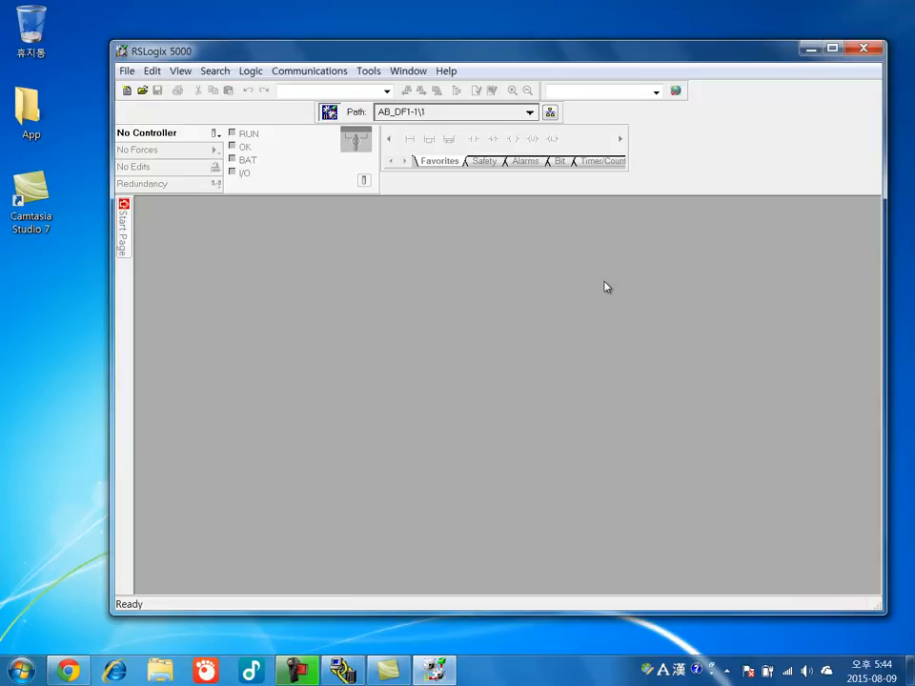
pyautogui.moveTo(601, 299)
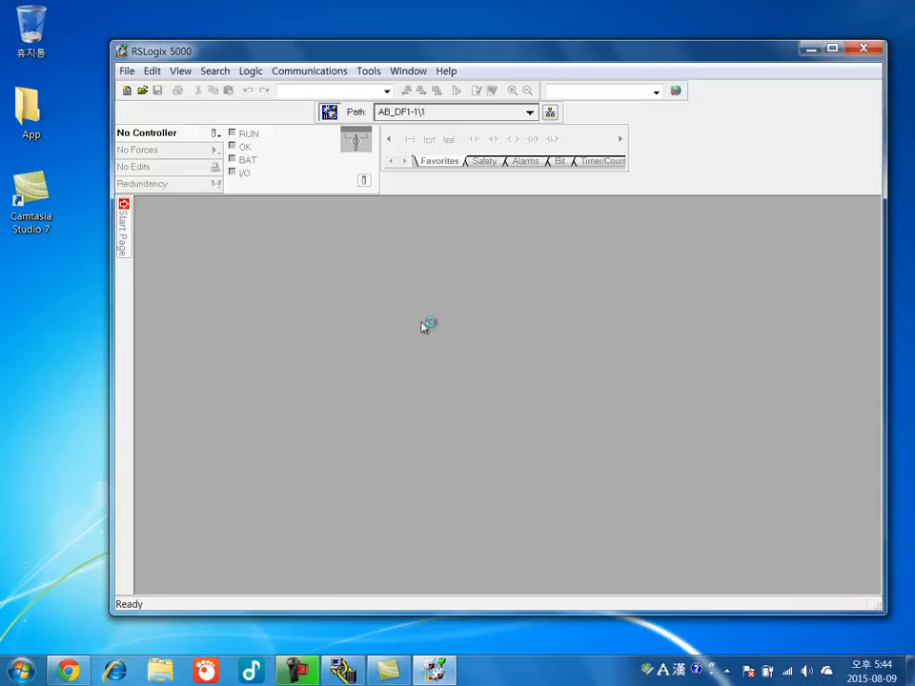
pyautogui.moveTo(434, 336)
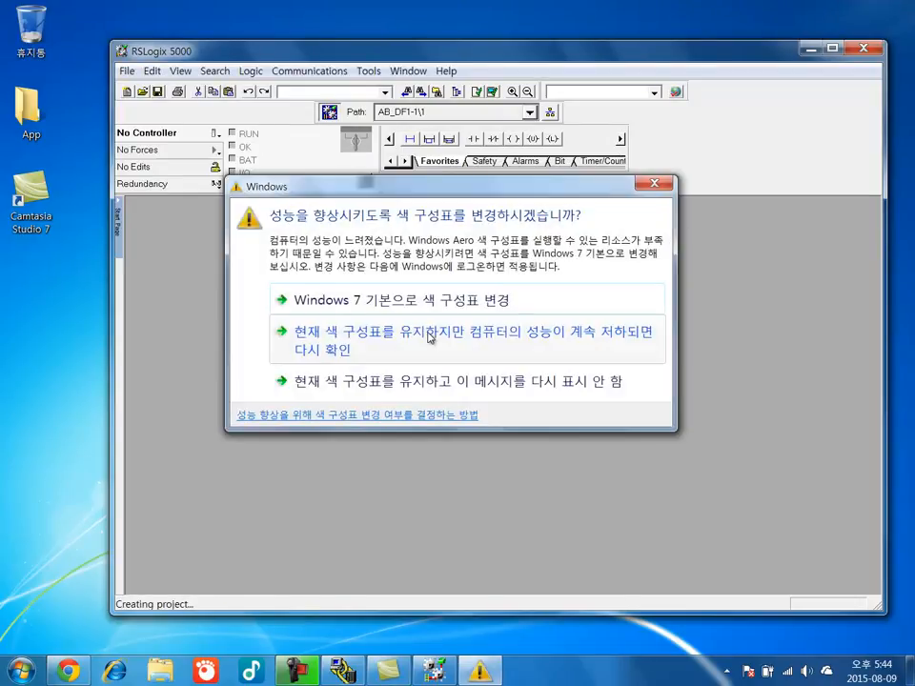
pyautogui.moveTo(426, 381)
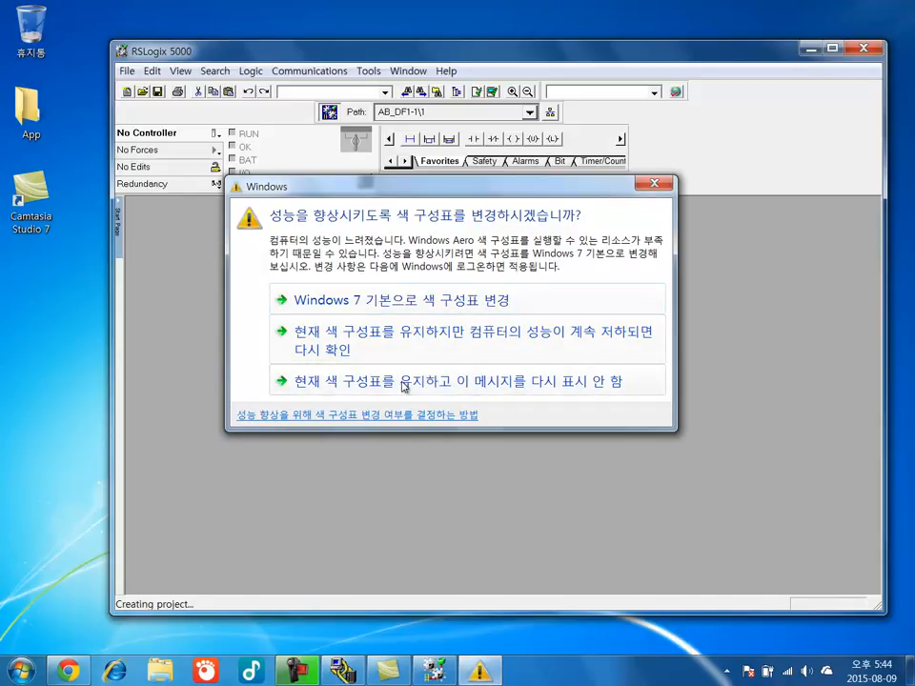
# Keep the current Windows colour scheme so the connection to the controller can continue
pyautogui.click(460, 380)
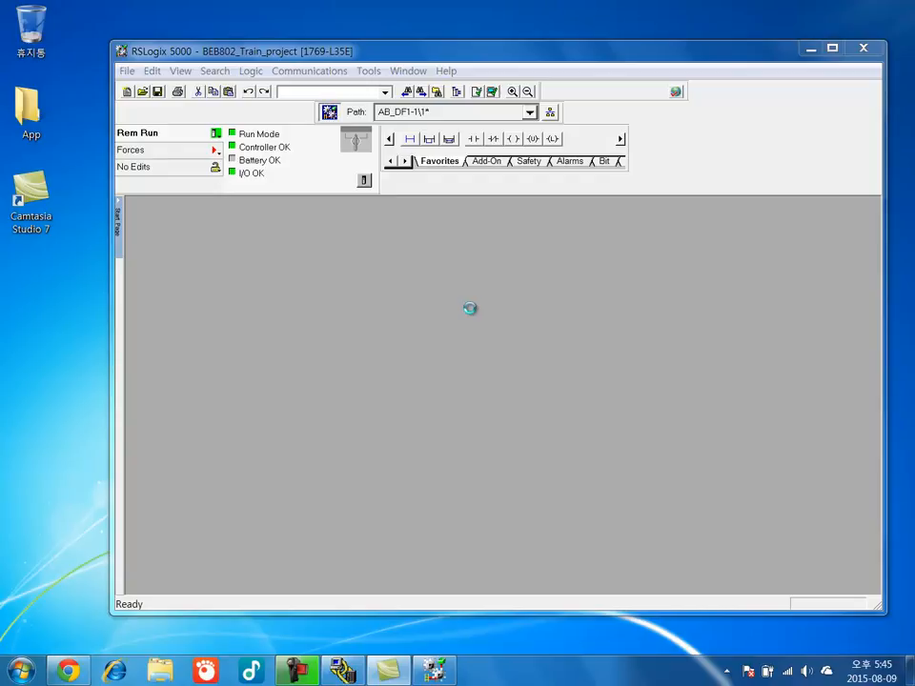
pyautogui.moveTo(276, 133)
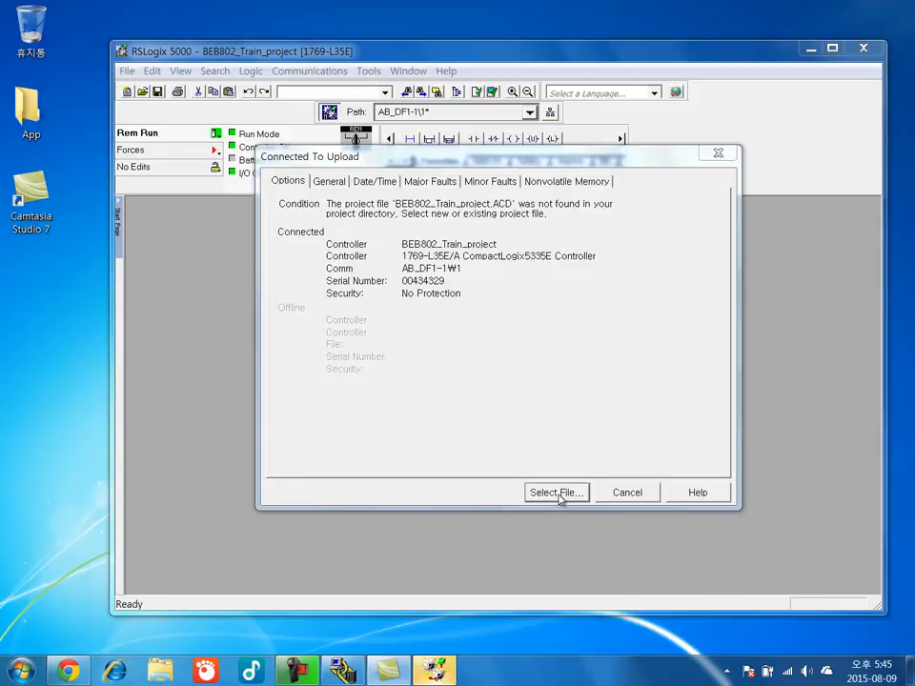
# Accept BEB802_Train_project as the upload file and confirm creating the new .ACD project
pyautogui.click(556, 493)
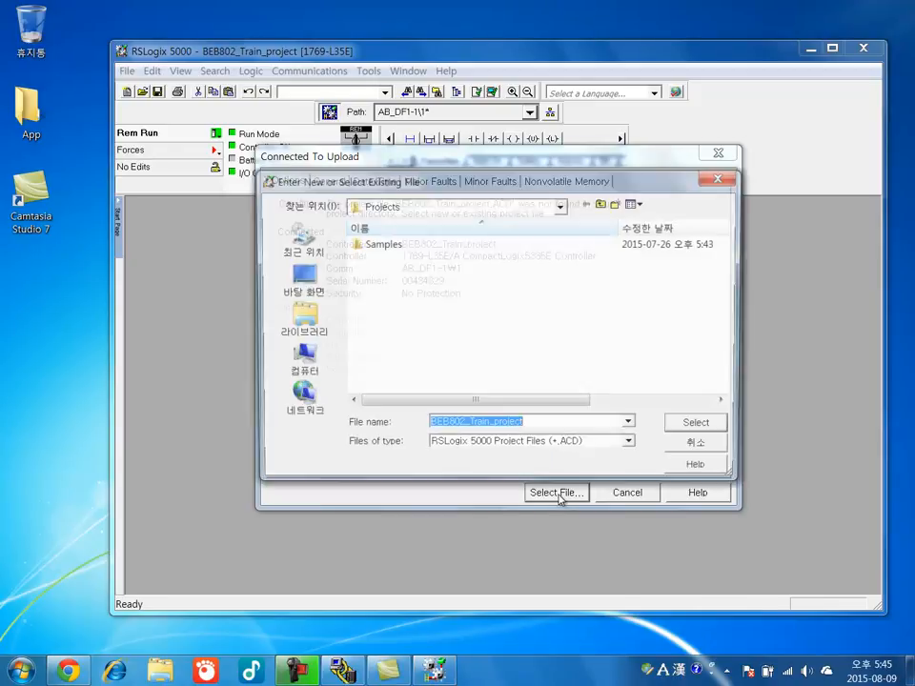
pyautogui.click(556, 492)
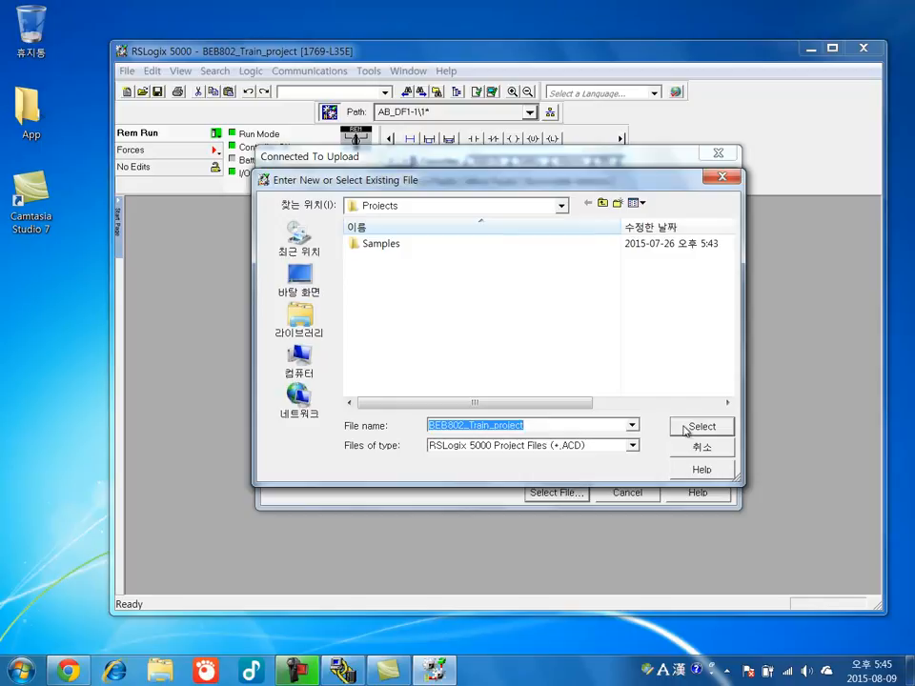
pyautogui.click(702, 426)
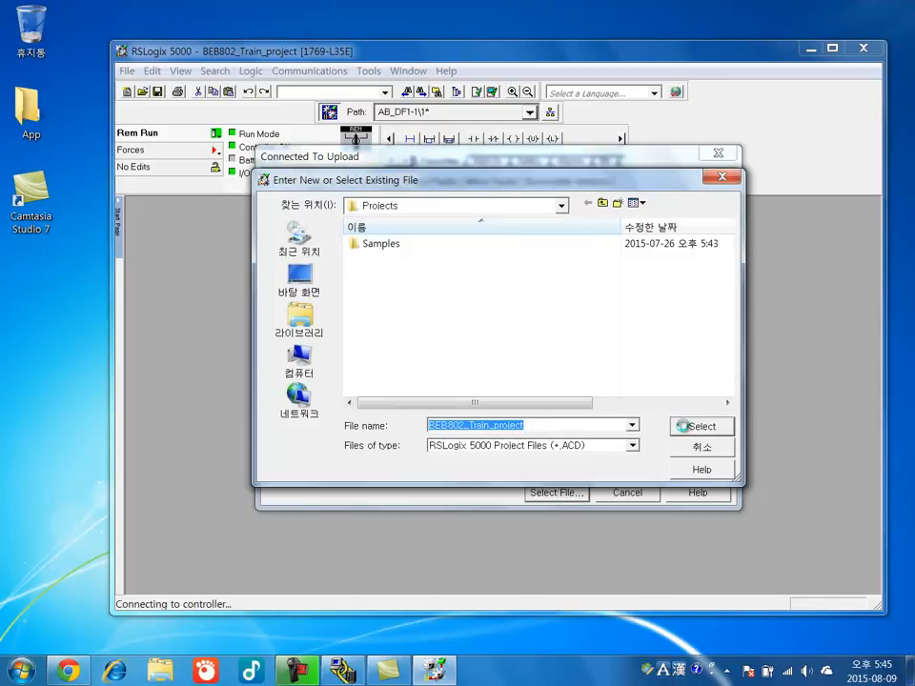
pyautogui.click(701, 426)
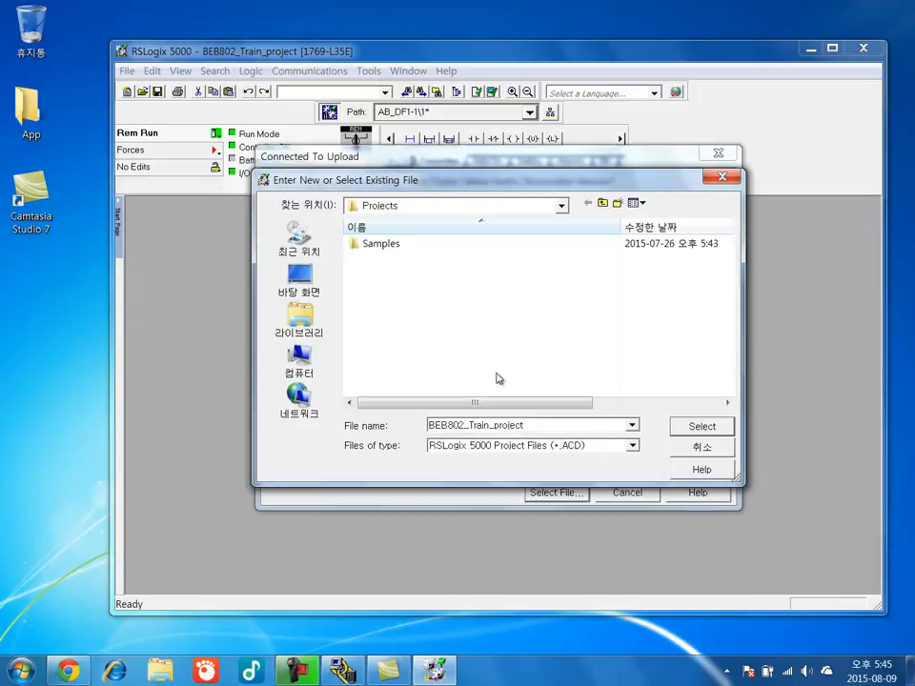
pyautogui.click(702, 426)
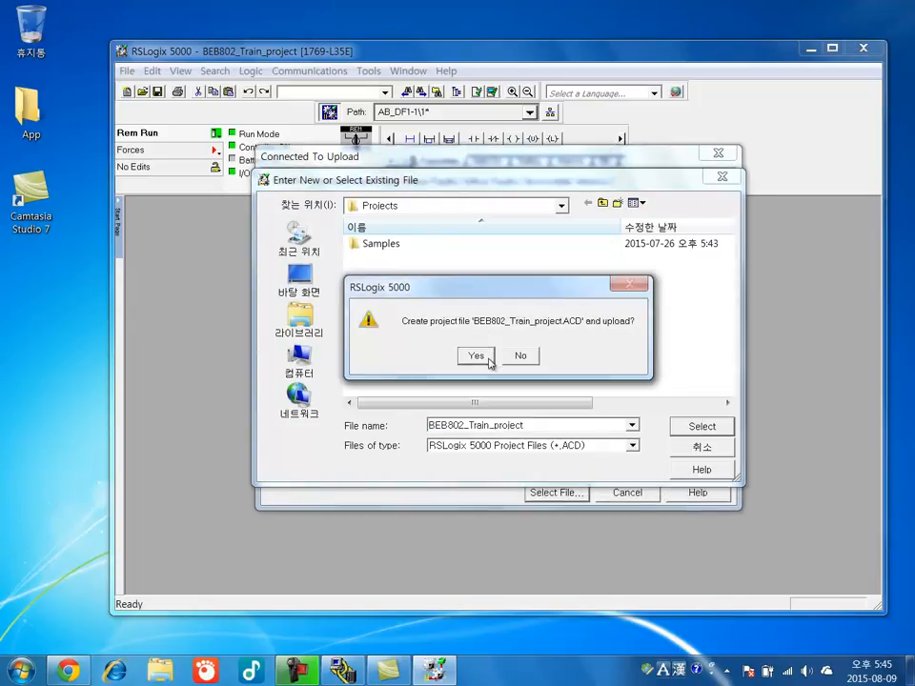
pyautogui.click(476, 355)
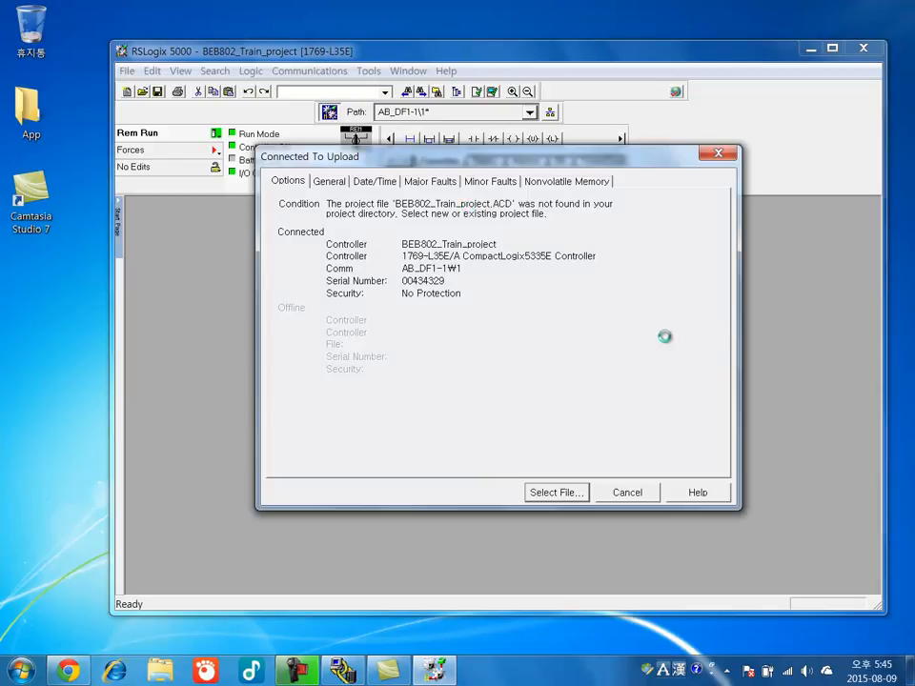
# Upload the project from the controller and close the dialog once it completes without errors
pyautogui.click(556, 492)
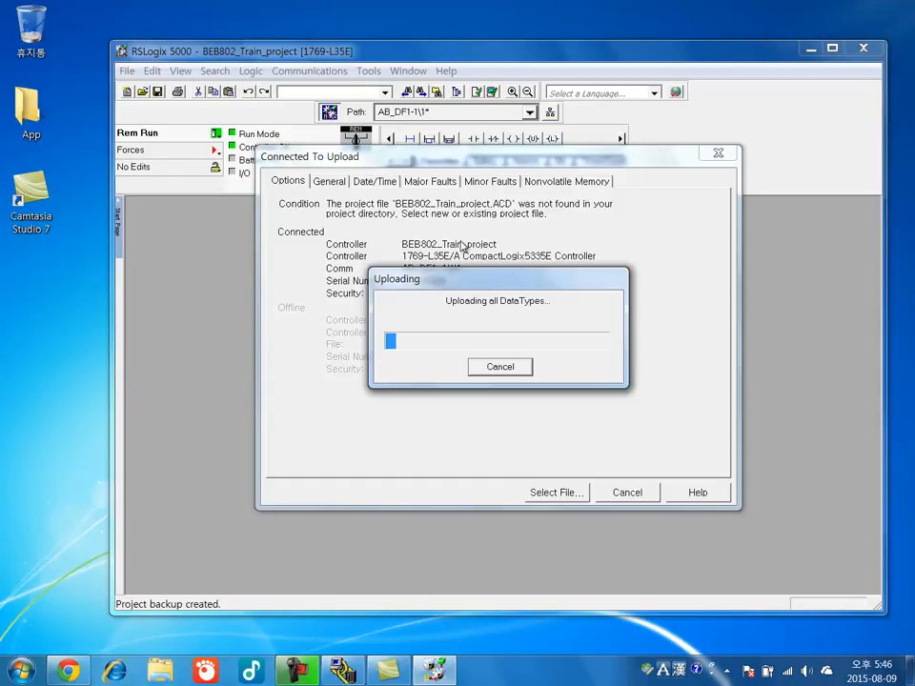
pyautogui.moveTo(484, 294)
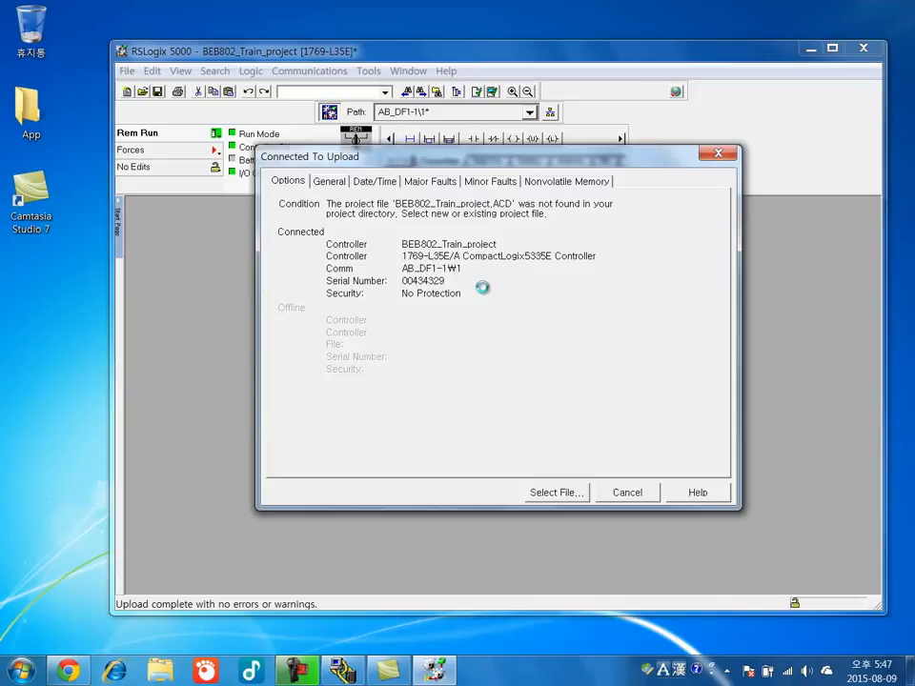
pyautogui.click(627, 491)
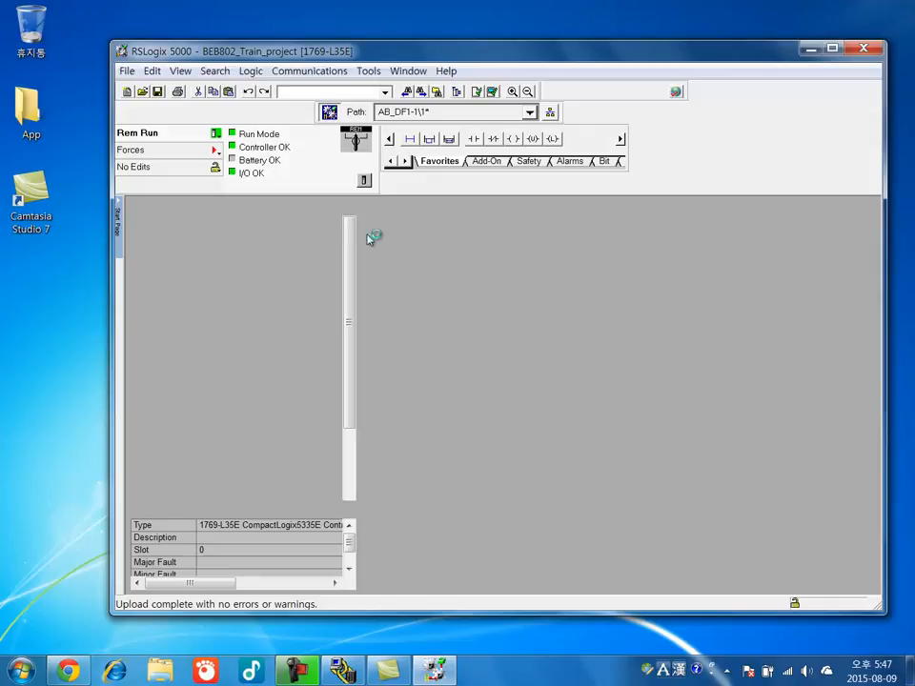
pyautogui.moveTo(346, 233)
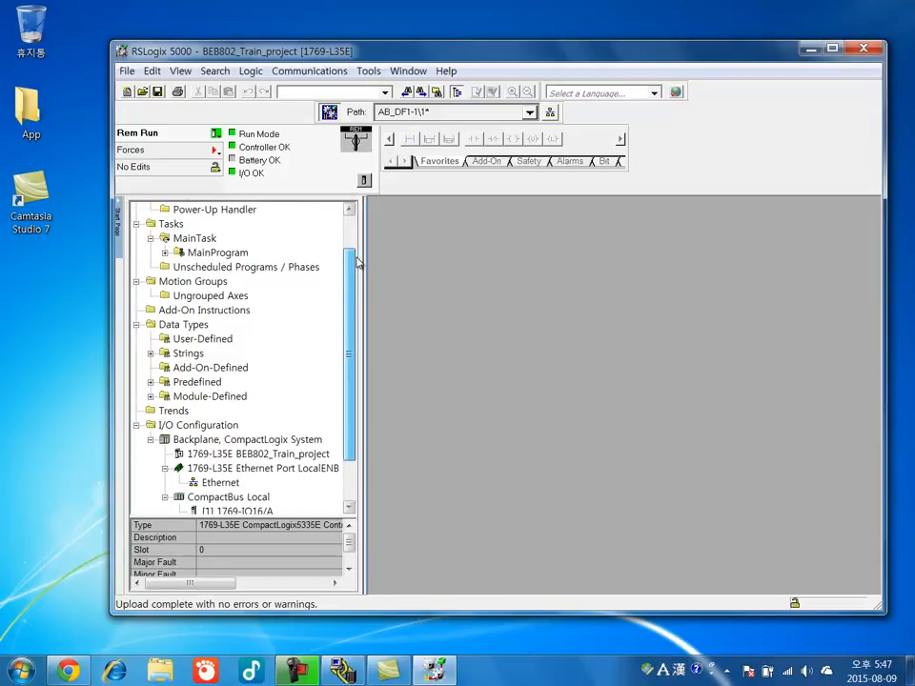
# Scroll the Controller Organizer to review tasks, data types and the four CompactBus I/O modules
pyautogui.scroll(-3)
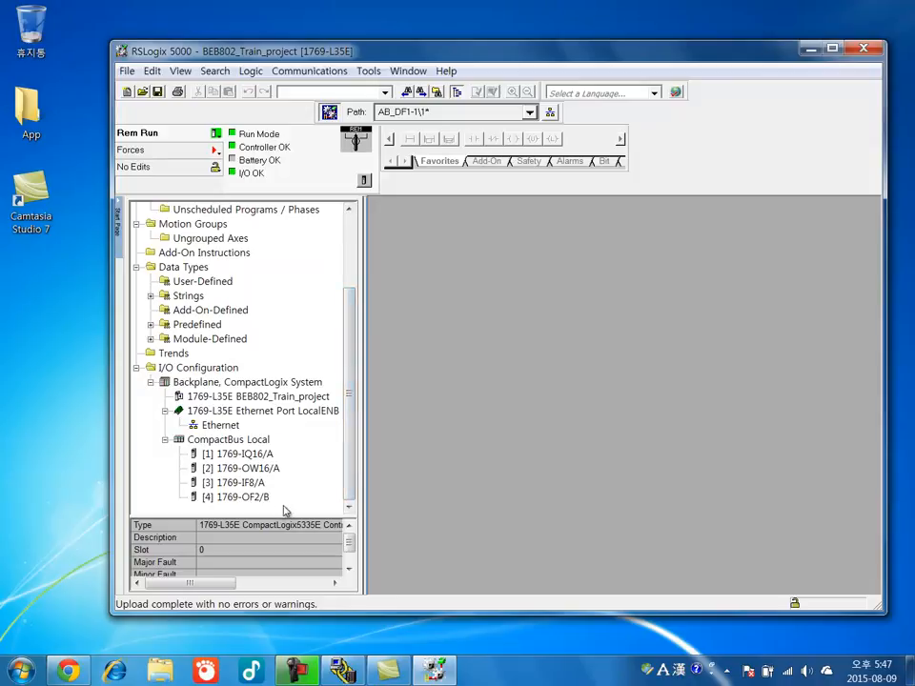
pyautogui.moveTo(129, 414)
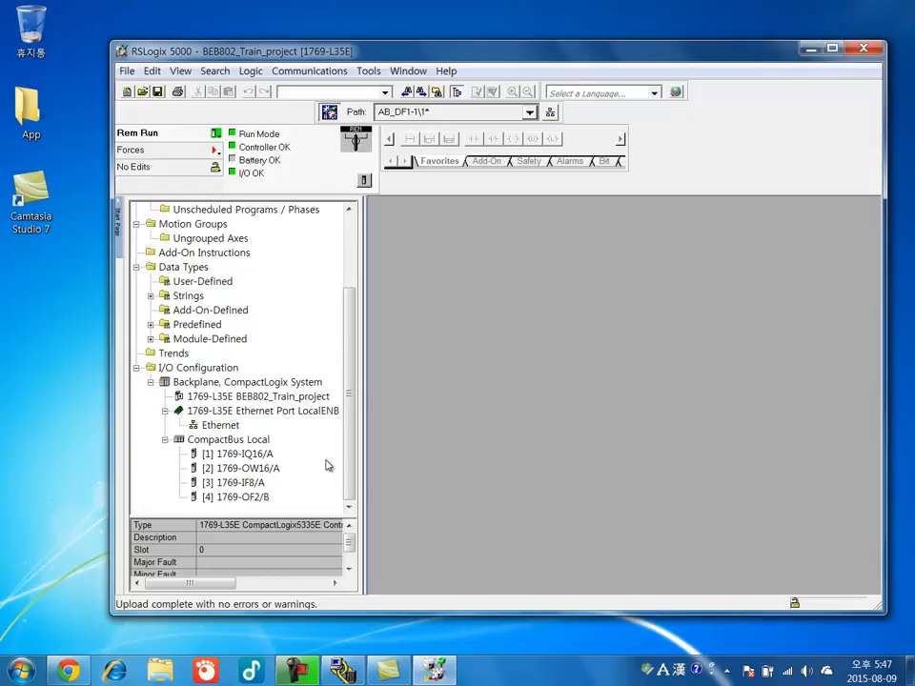
pyautogui.moveTo(273, 420)
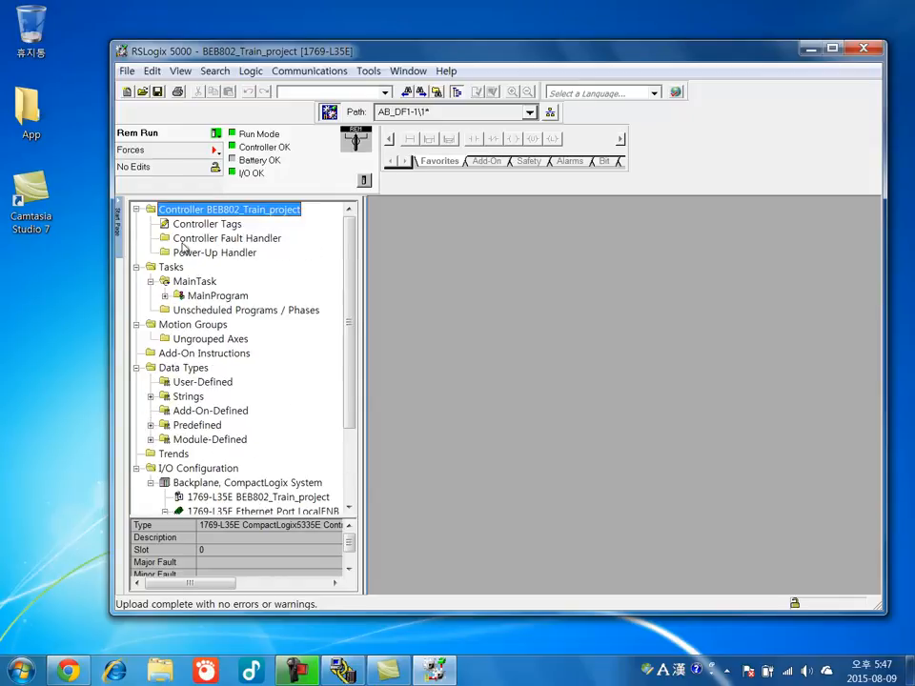
# View the Controller Tags list and expand MainProgram to reveal its routines
pyautogui.doubleClick(207, 223)
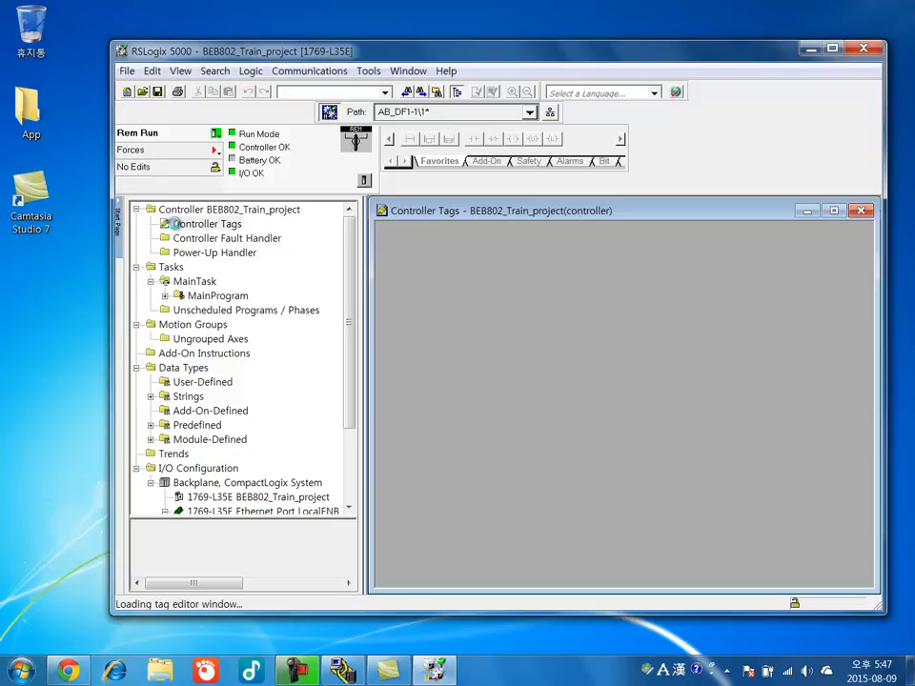
pyautogui.click(207, 223)
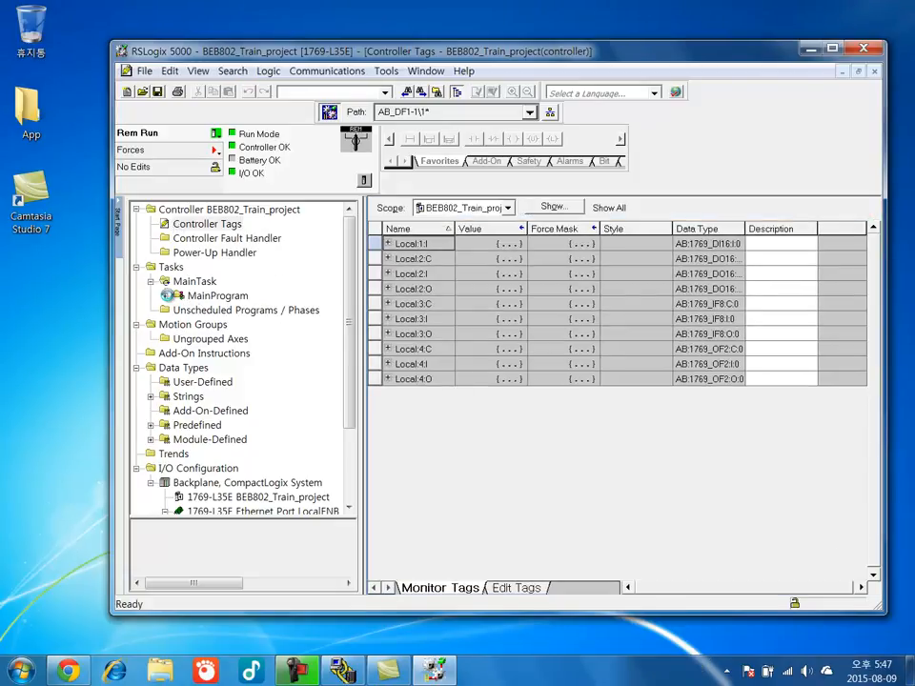
pyautogui.click(217, 296)
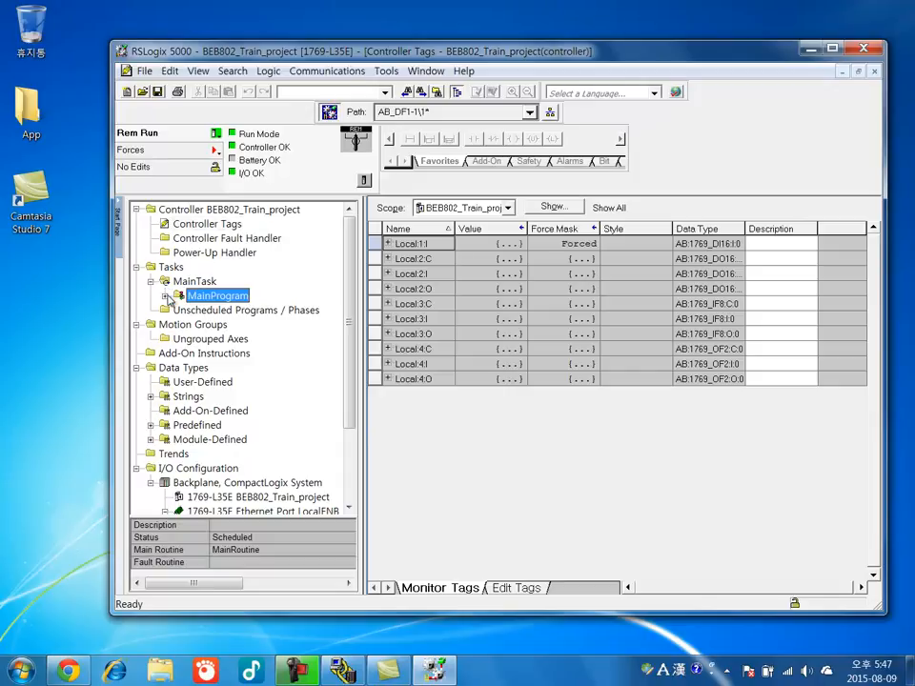
pyautogui.click(162, 295)
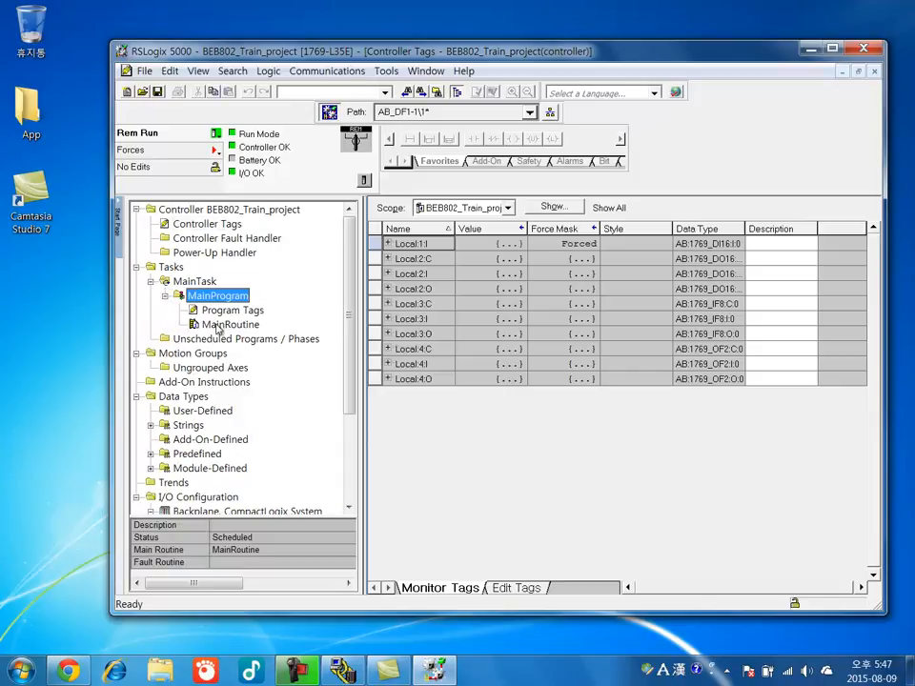
# Show the MainRoutine ladder rungs driving LIGHT_01 and RAIL_00, and MainProgram's Program Tags
pyautogui.doubleClick(229, 324)
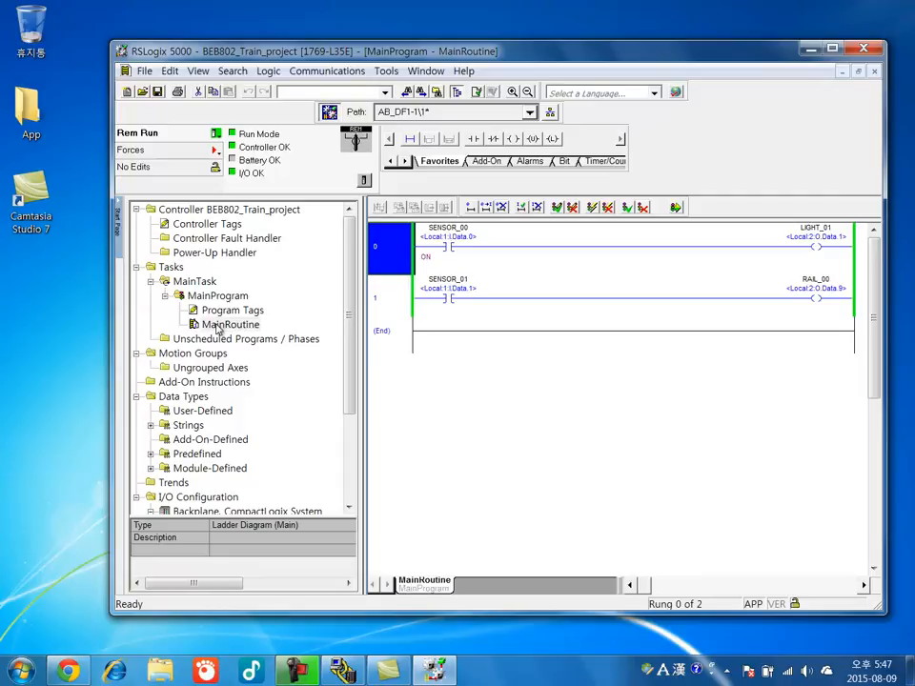
pyautogui.doubleClick(233, 310)
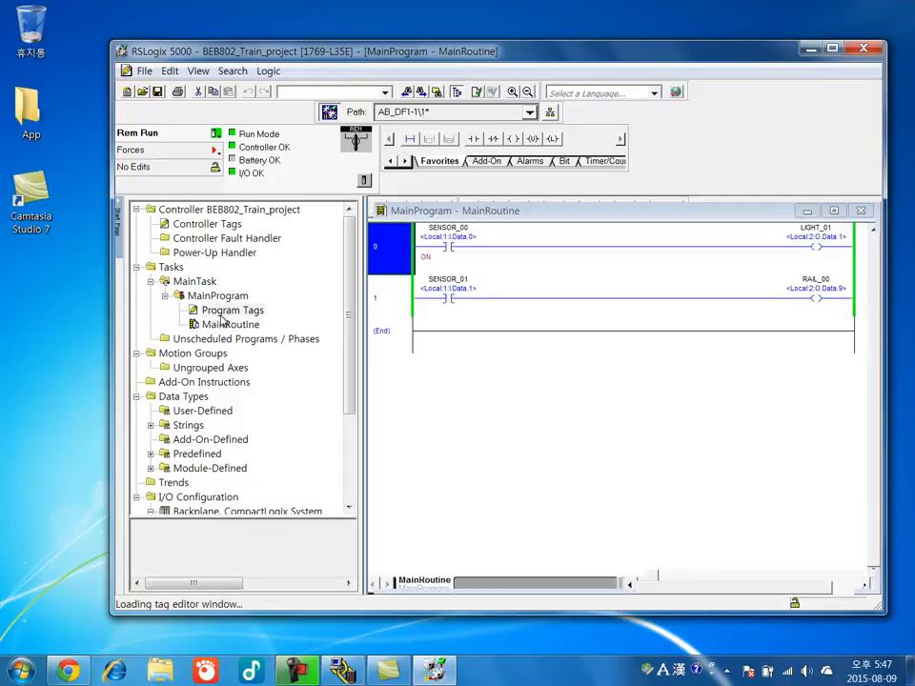